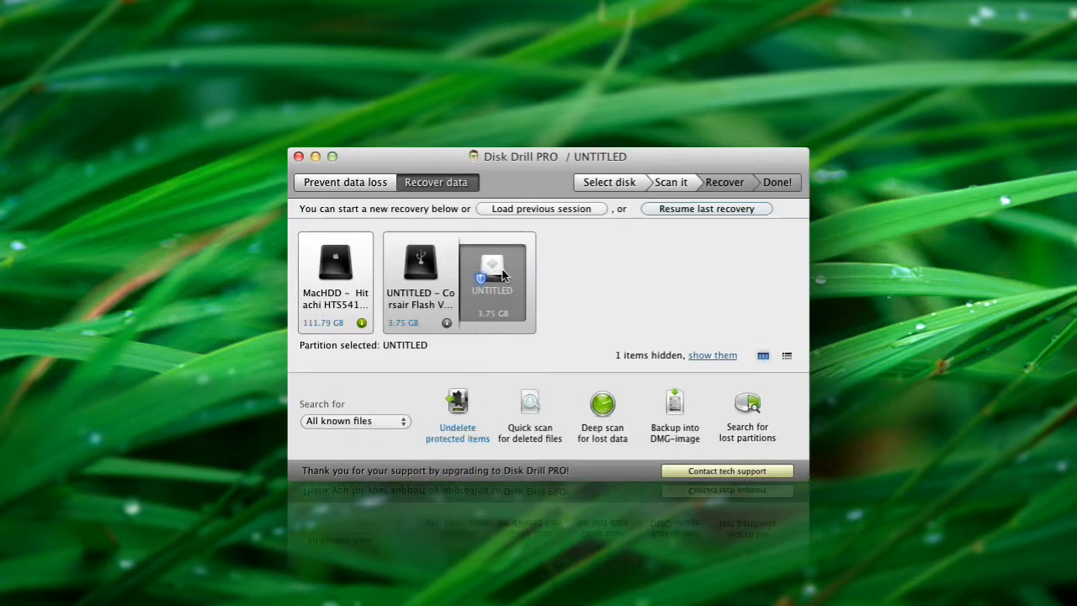
{"action": "mouse_move", "coordinate": [457, 427]}
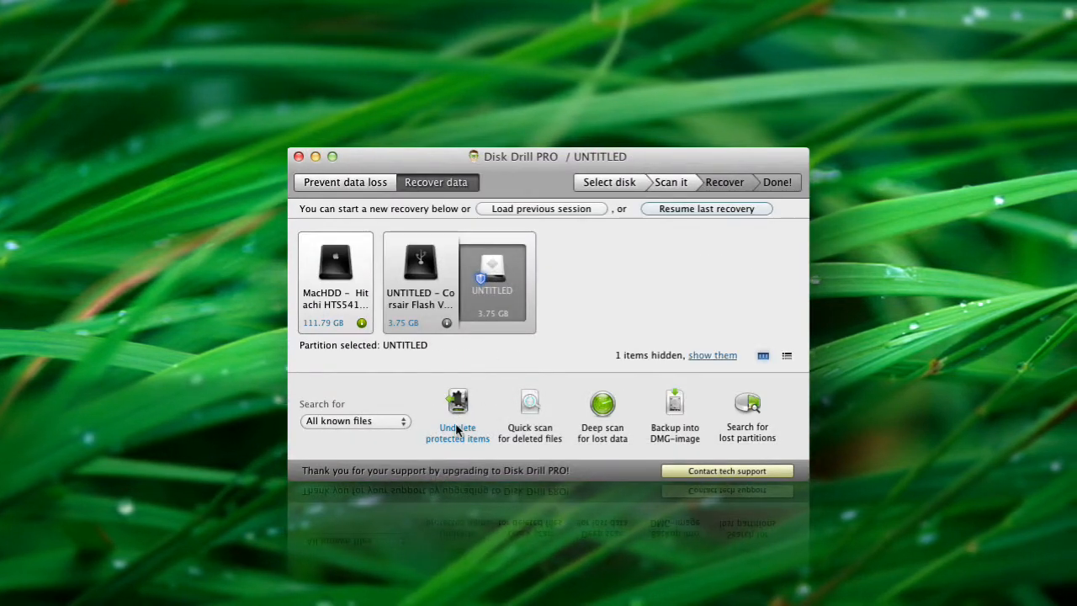
Start and stop a protected-items scan on UNTITLED, then view MacHDD's Prevent data loss settings and return.
{"action": "left_click", "coordinate": [457, 402]}
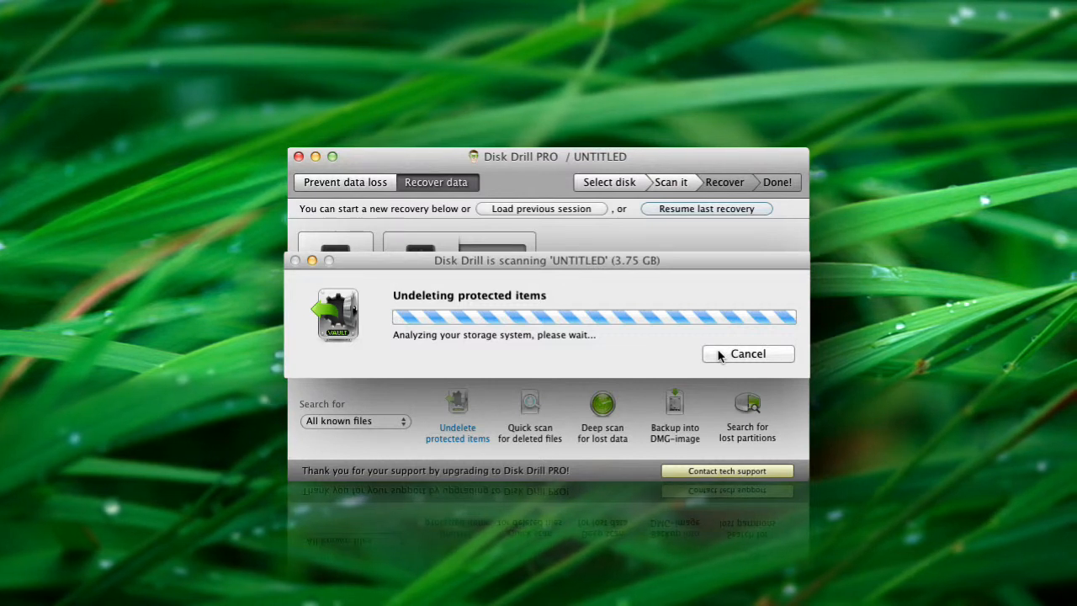
{"action": "left_click", "coordinate": [747, 354]}
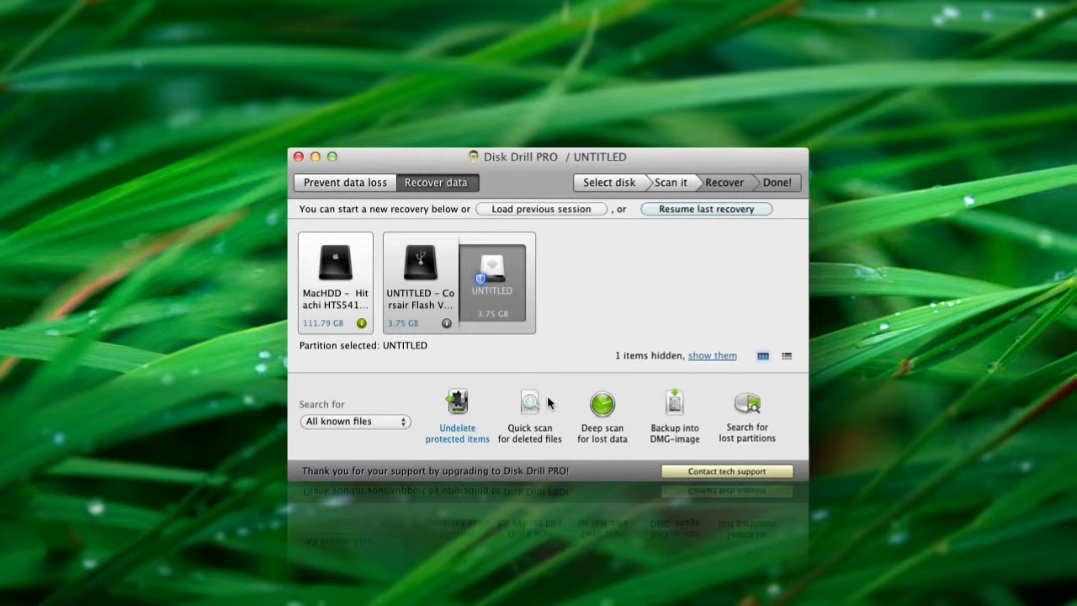
{"action": "mouse_move", "coordinate": [524, 416]}
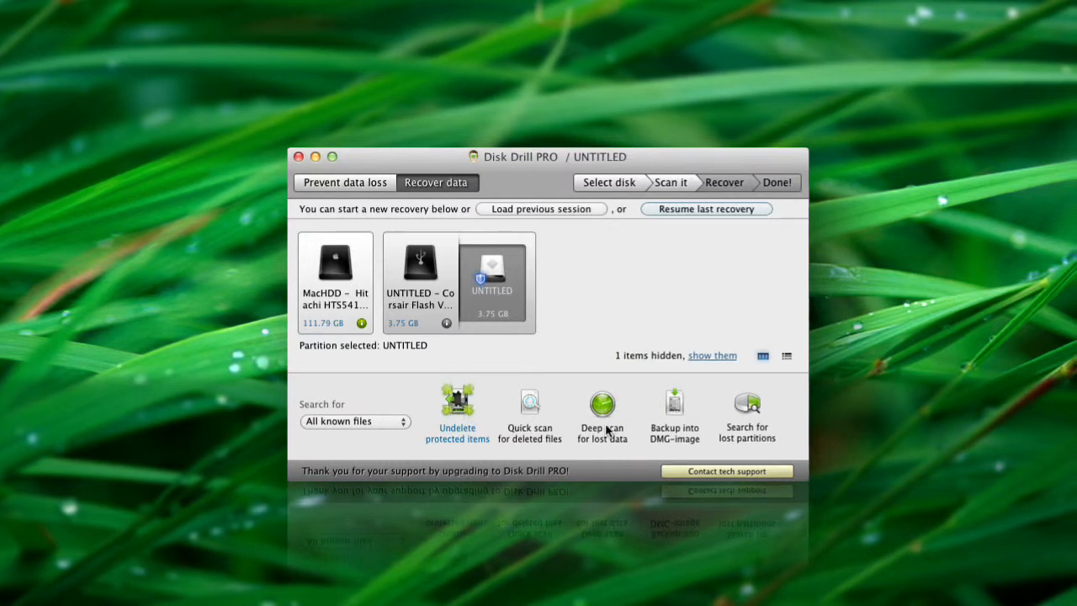
{"action": "mouse_move", "coordinate": [477, 443]}
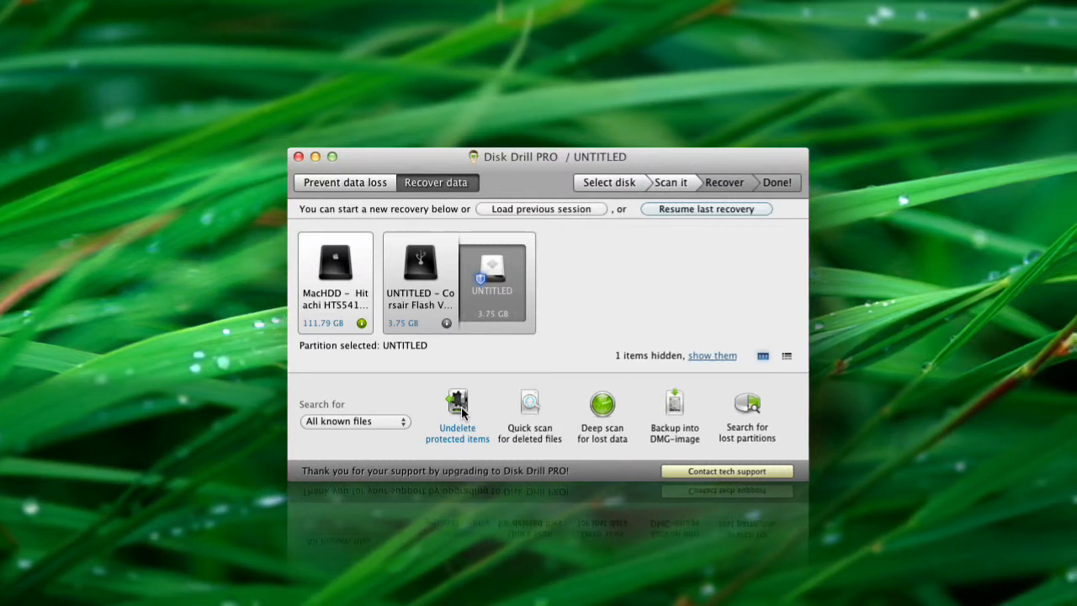
{"action": "left_click", "coordinate": [343, 182]}
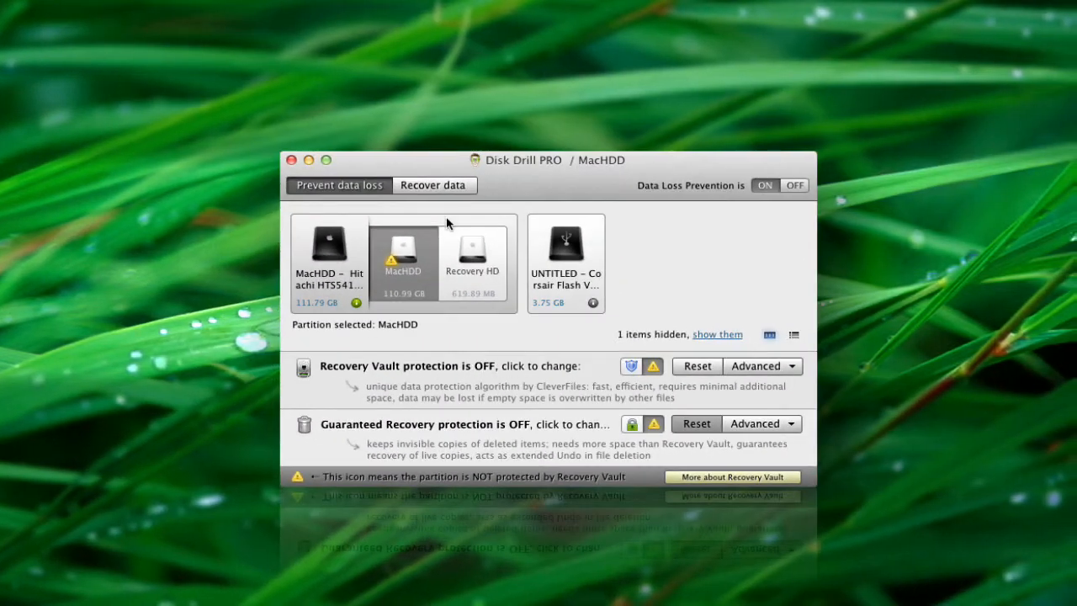
{"action": "left_click", "coordinate": [434, 185]}
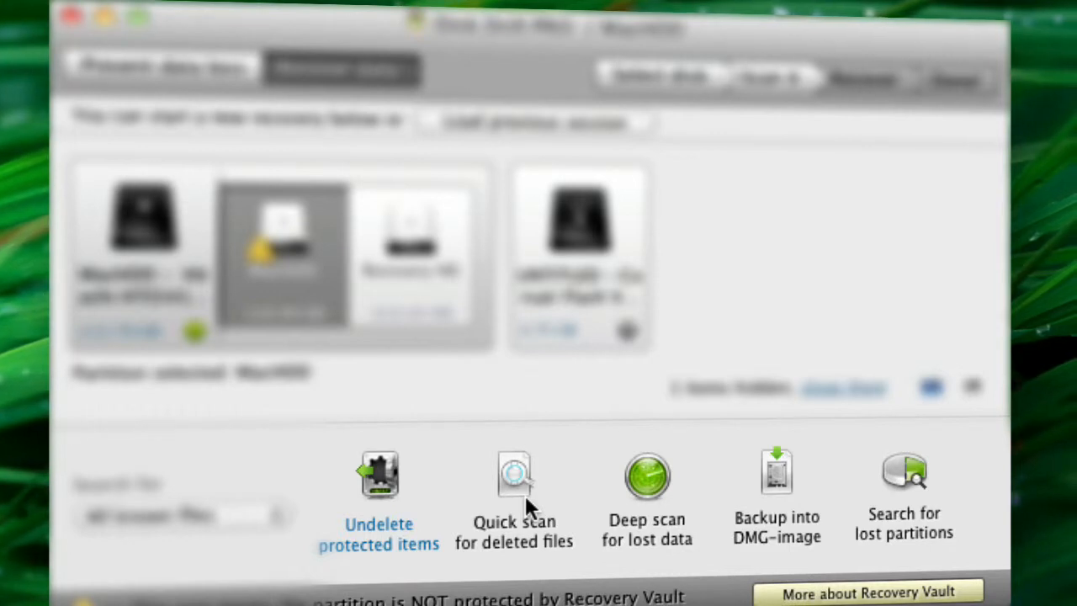
{"action": "mouse_move", "coordinate": [559, 546]}
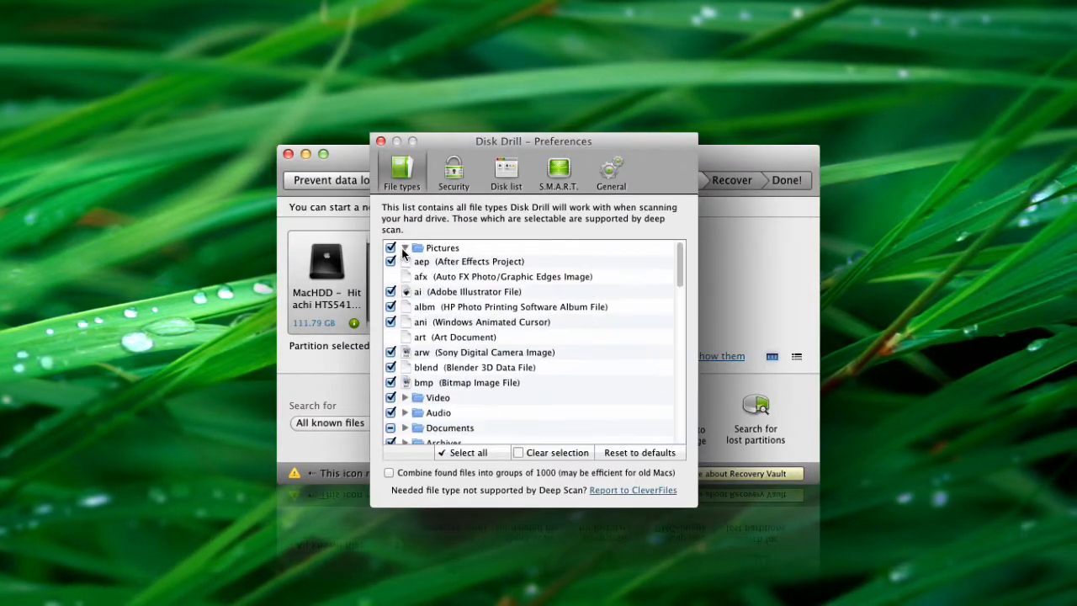
Scroll to the end of the Deep Scan file-type list and bring up the Report to CleverFiles form.
{"action": "scroll", "scroll_direction": "down", "scroll_amount": 3}
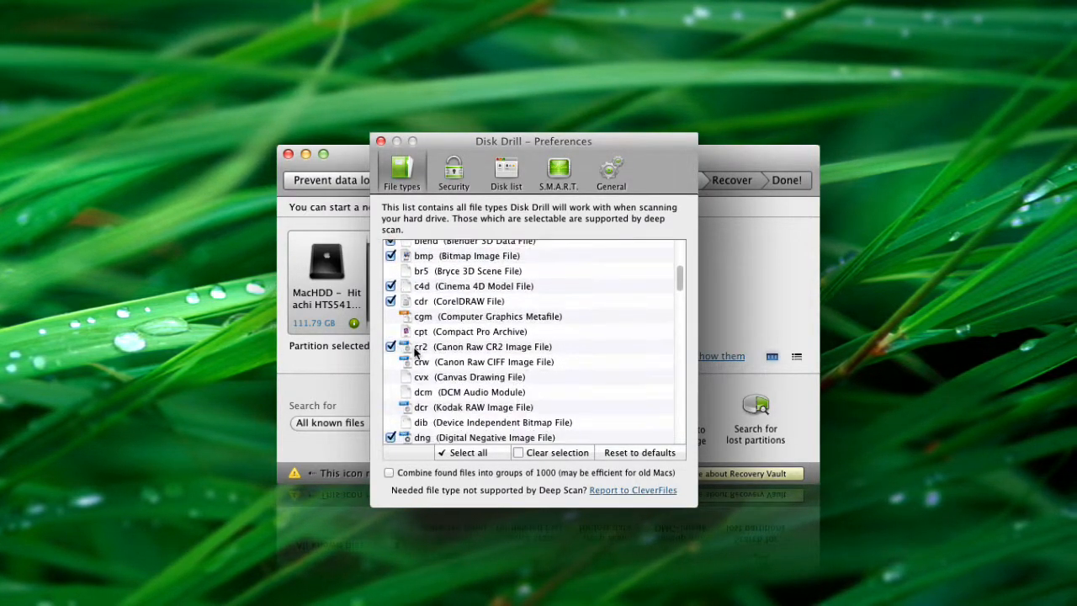
{"action": "scroll", "scroll_direction": "down", "scroll_amount": 3}
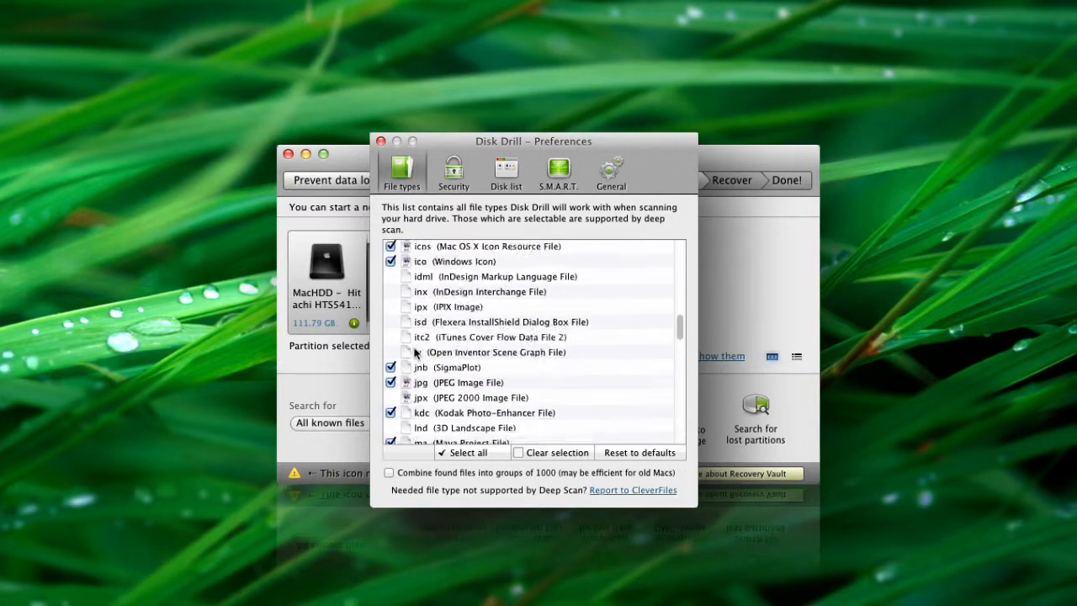
{"action": "scroll", "scroll_direction": "down", "scroll_amount": 3}
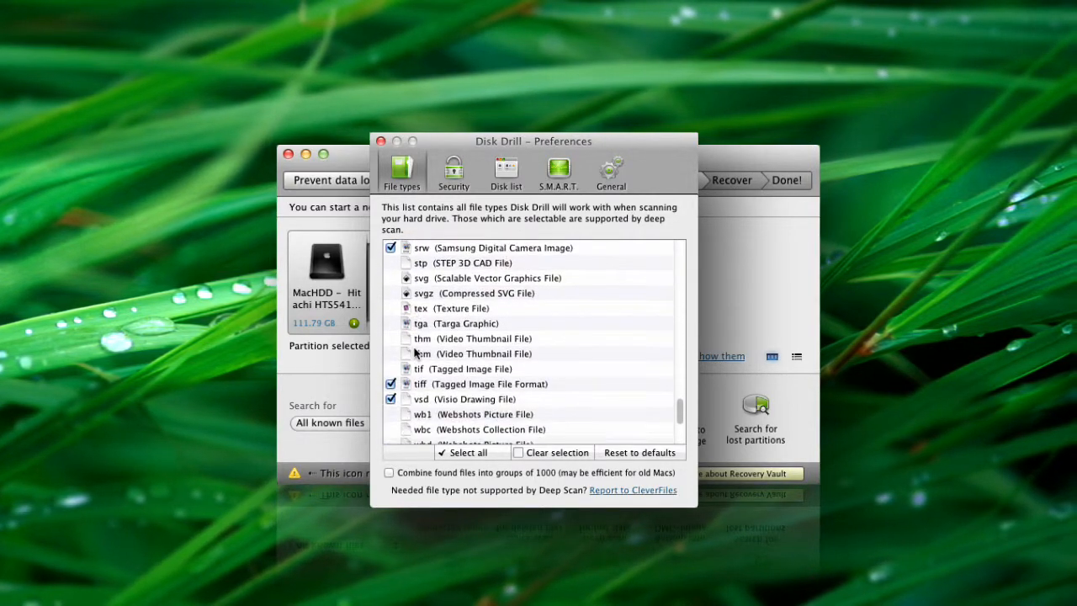
{"action": "scroll", "scroll_direction": "down", "scroll_amount": 3}
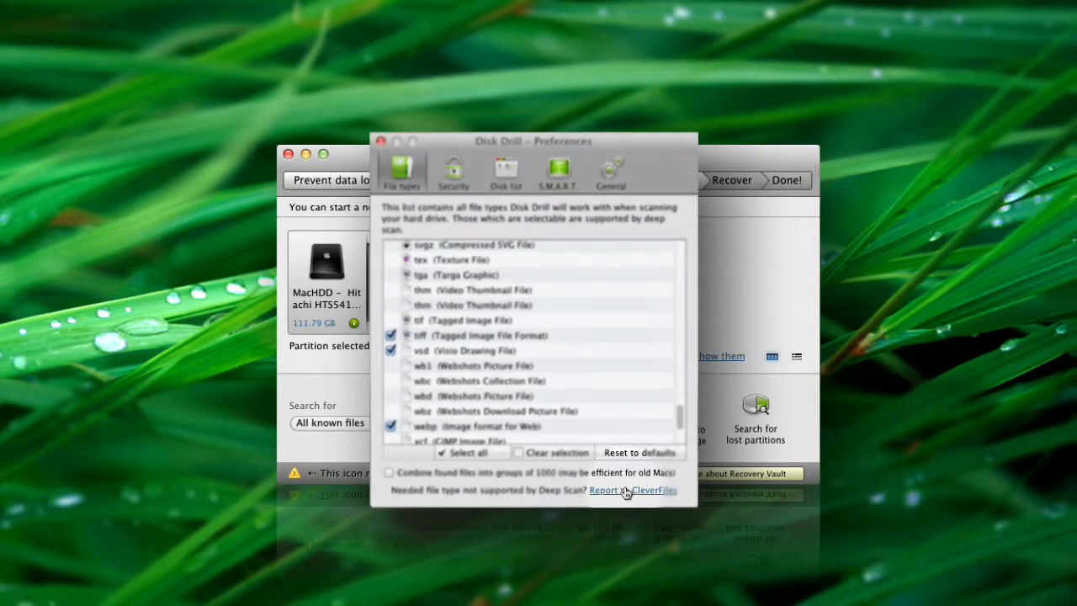
{"action": "left_click", "coordinate": [632, 490]}
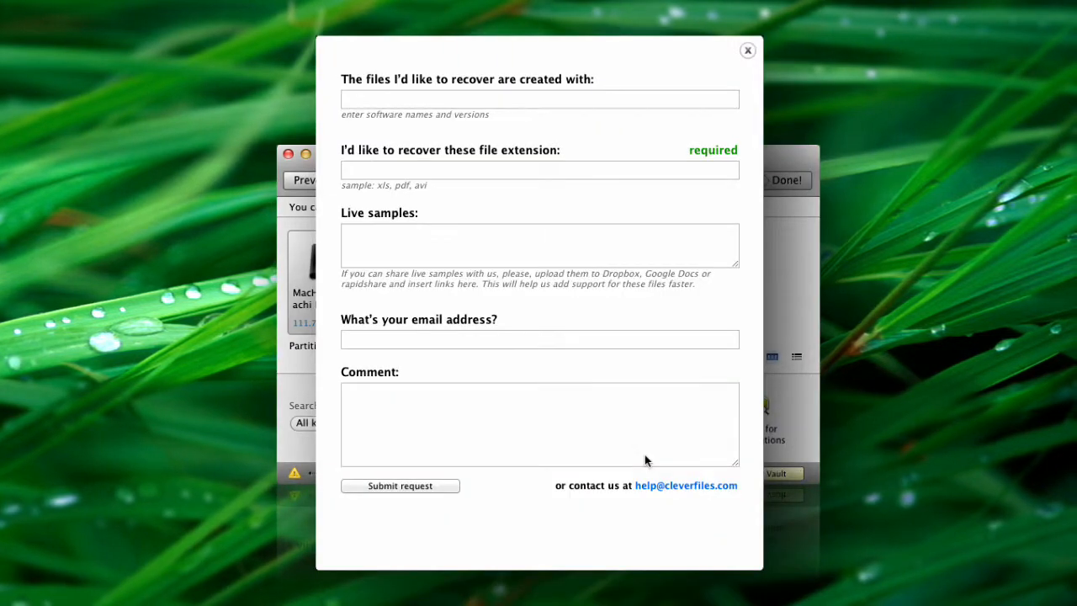
{"action": "mouse_move", "coordinate": [630, 71]}
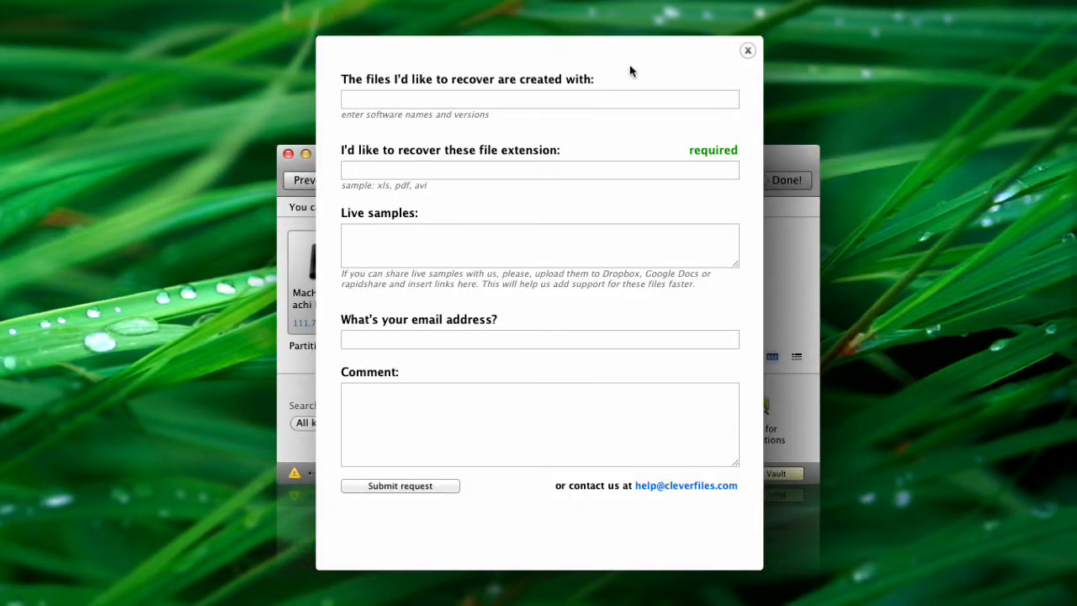